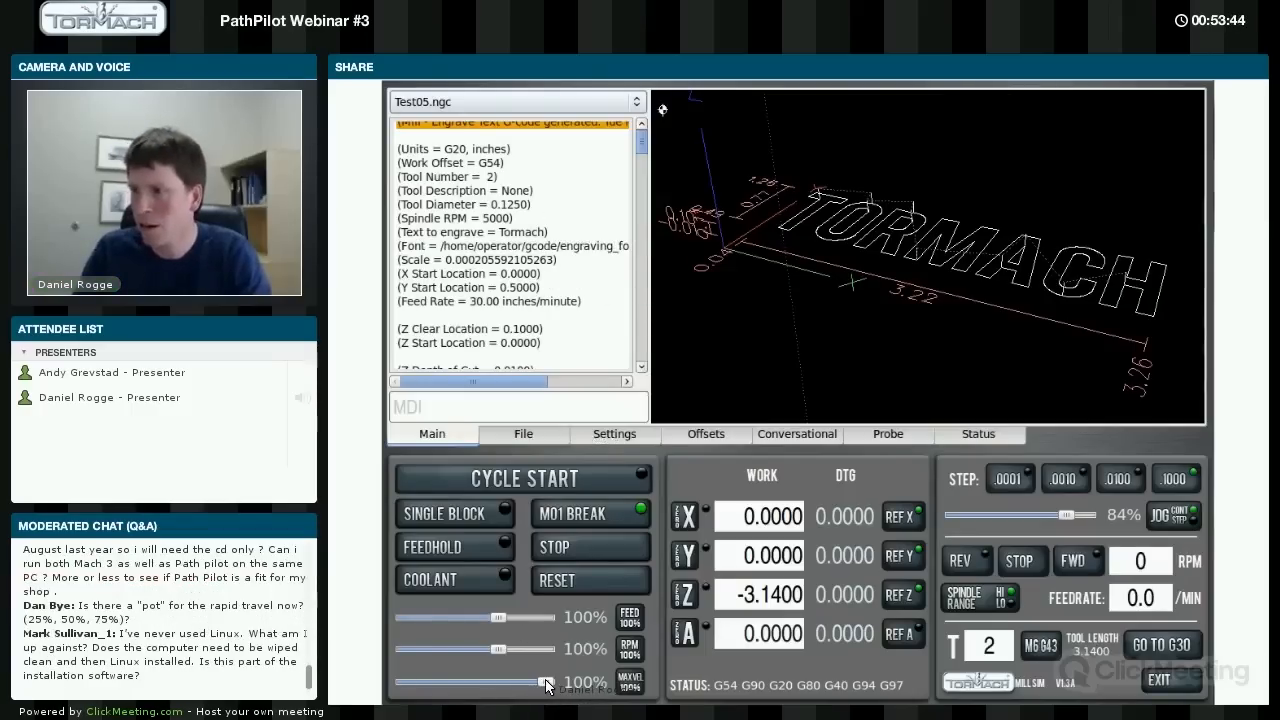
Vary the maximum velocity override slider (2%, 48%) and restore it to 100%
left_click_drag(548, 680, 470, 680)
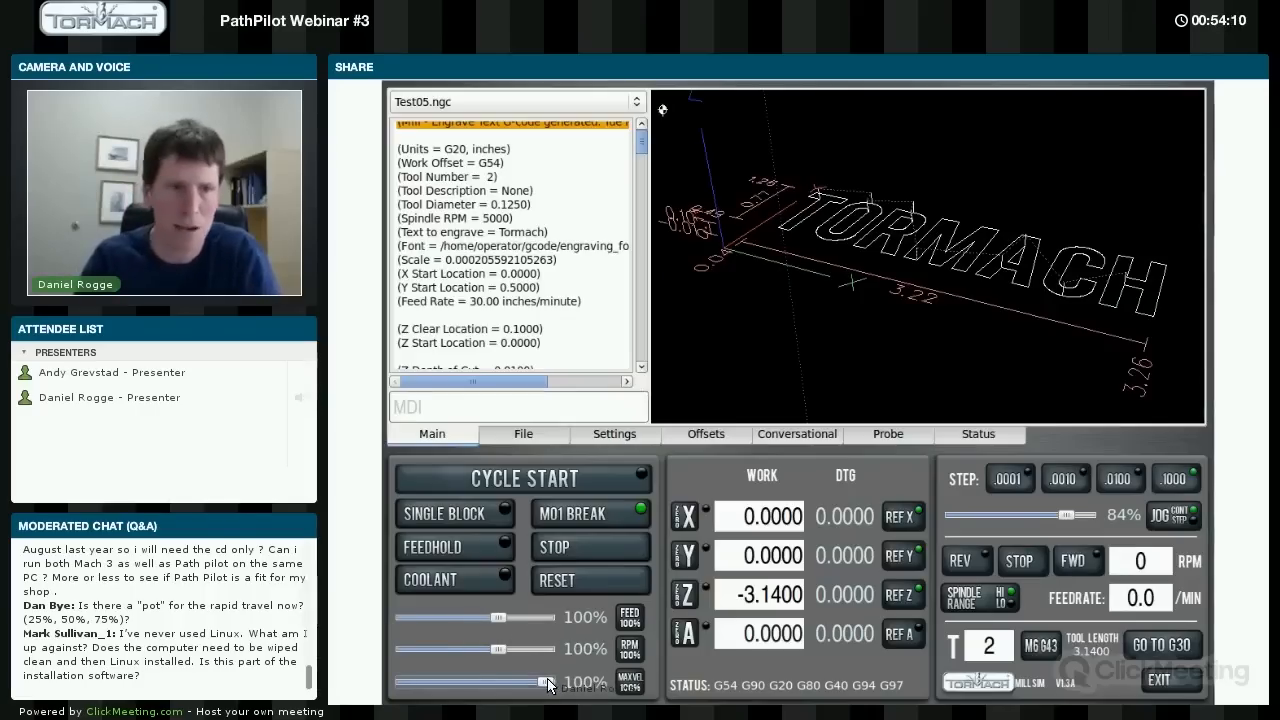
left_click_drag(548, 682, 530, 682)
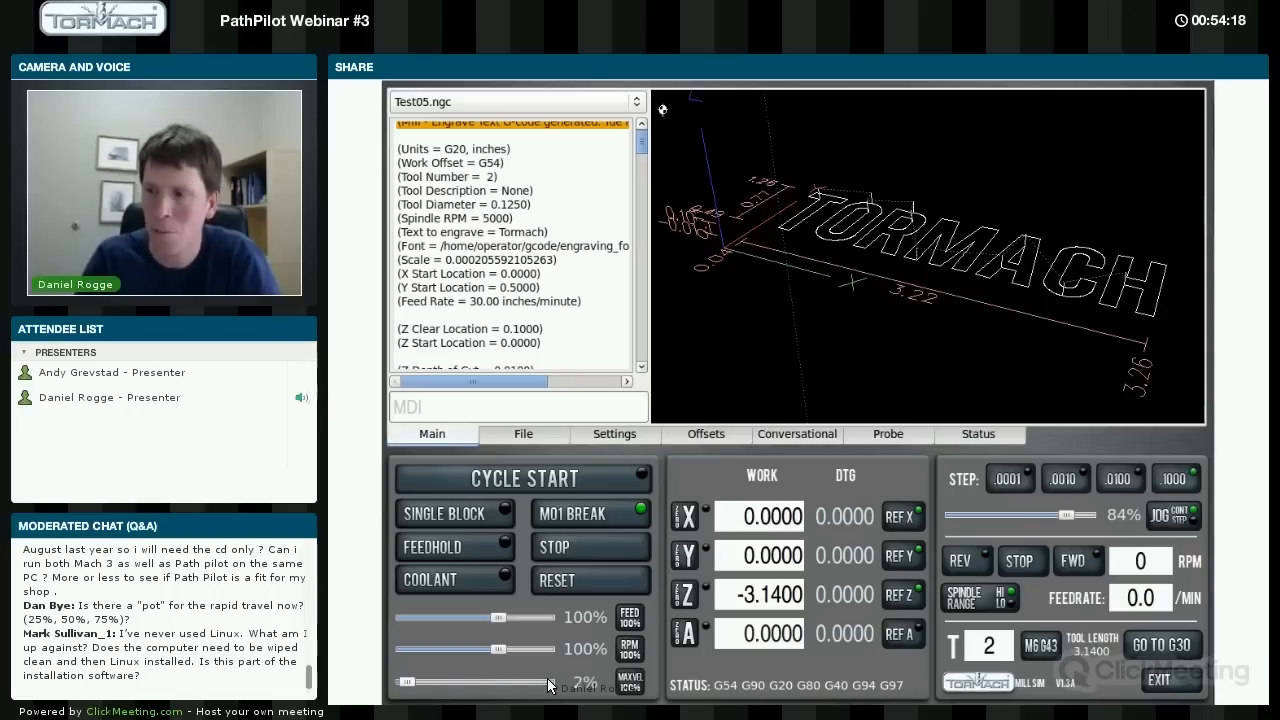
left_click_drag(410, 680, 478, 680)
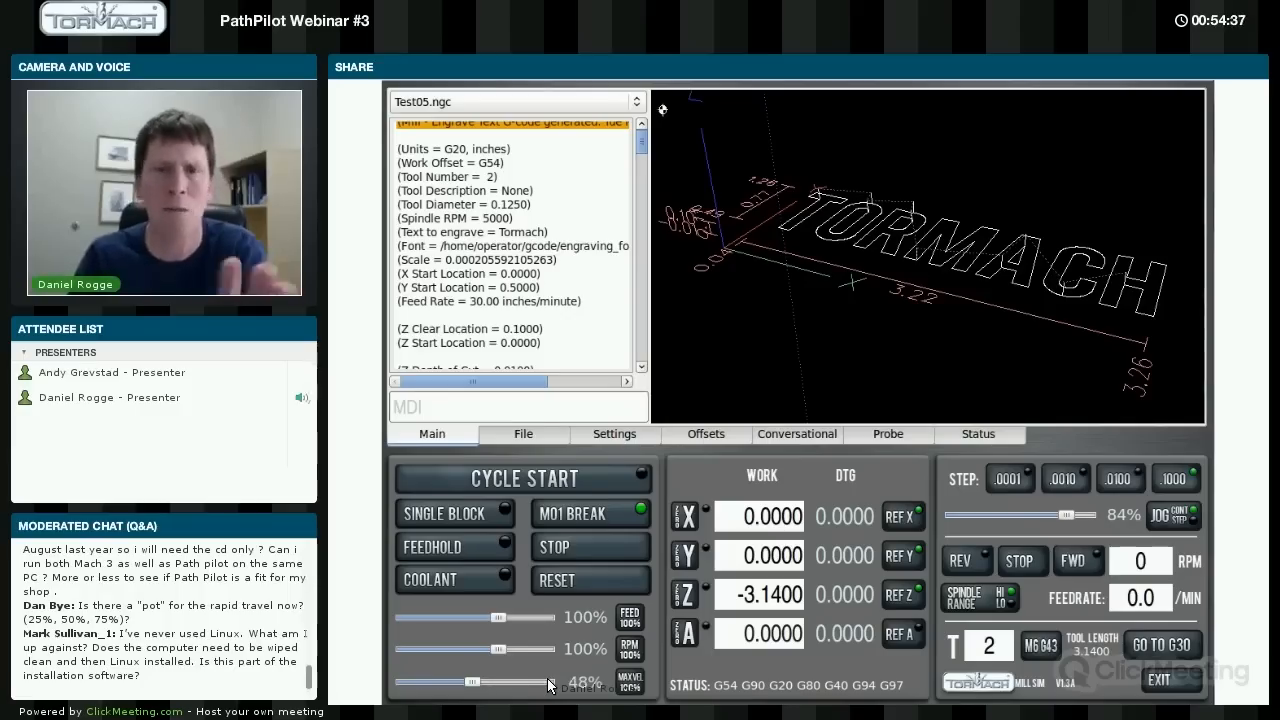
left_click_drag(476, 680, 404, 680)
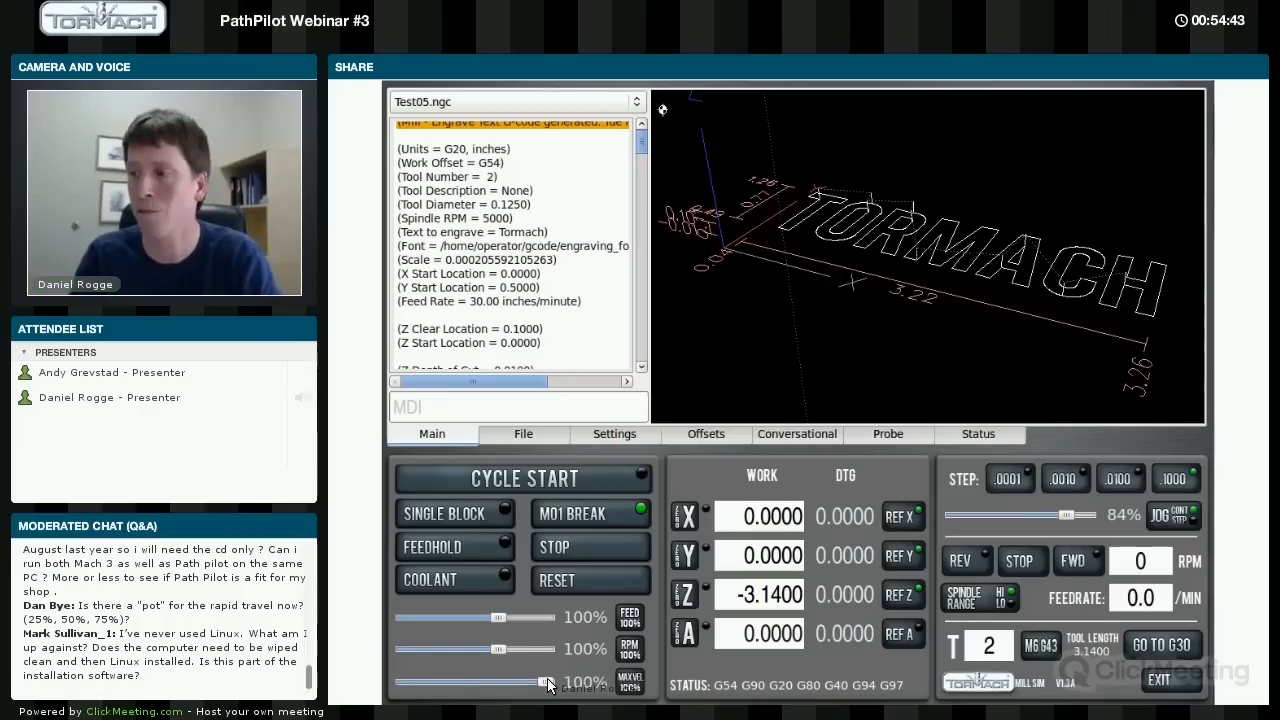
left_click_drag(550, 680, 470, 680)
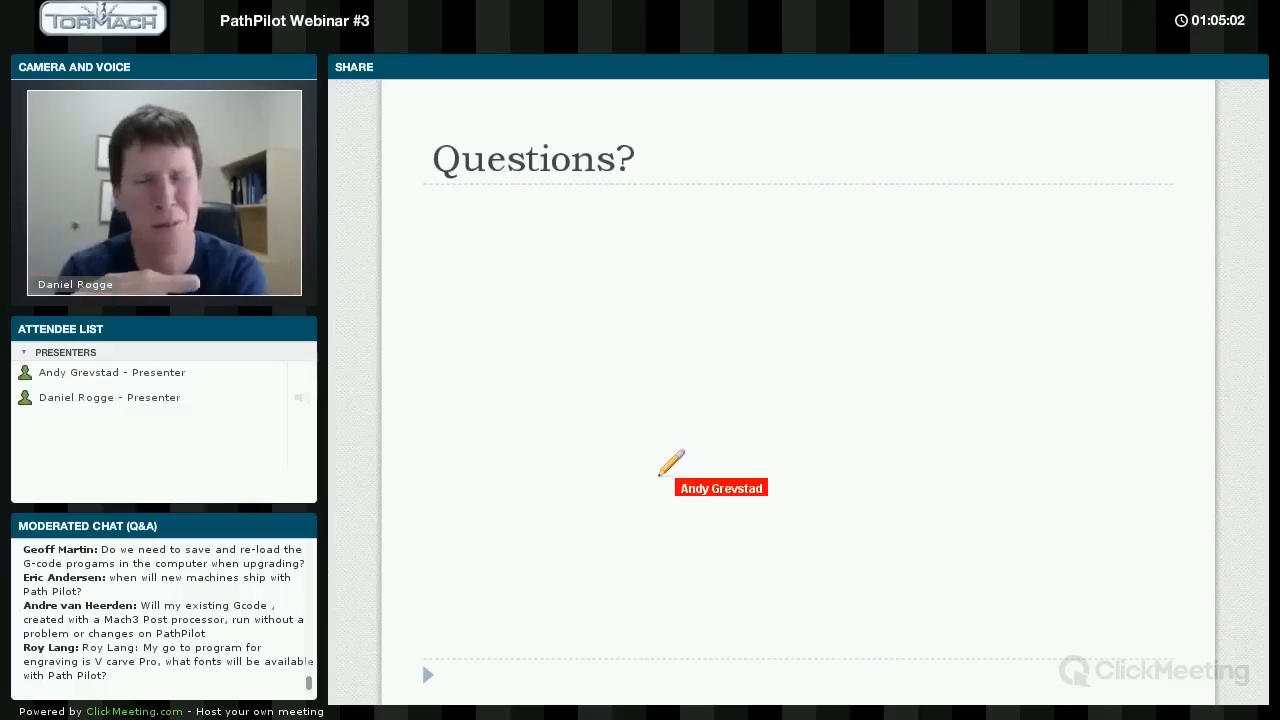
mouse_move(720, 460)
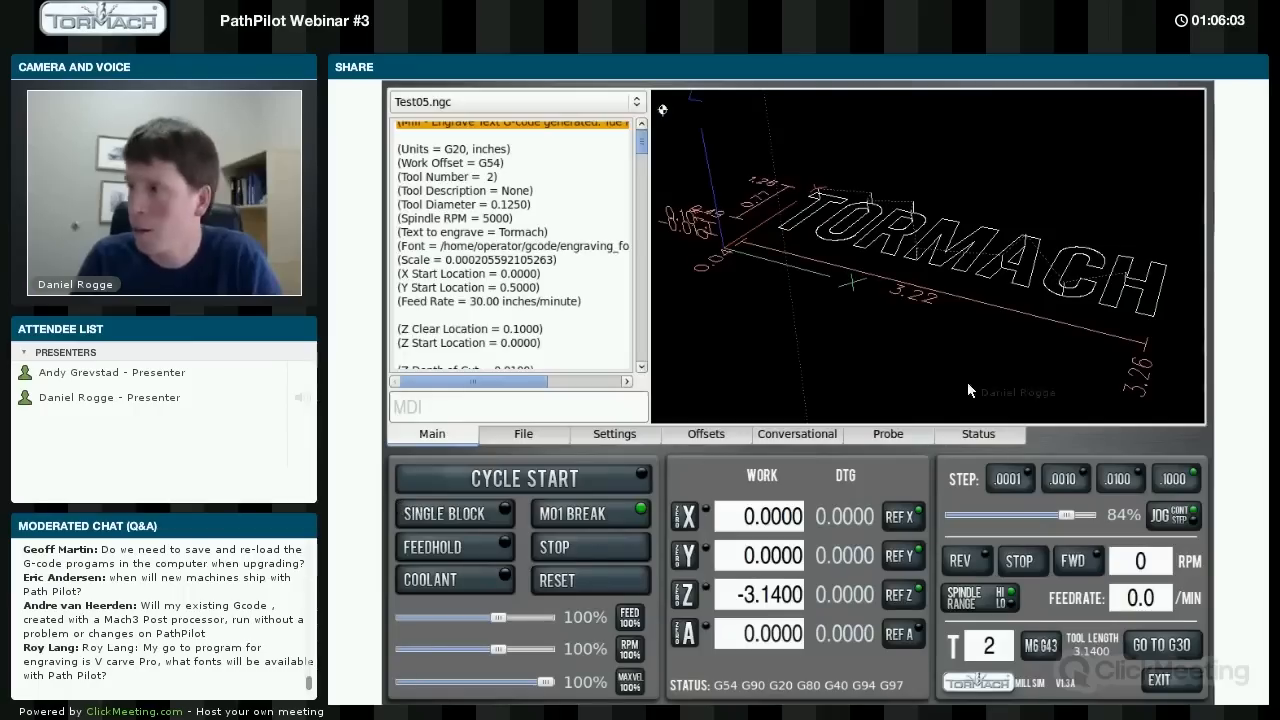
Switch to the Conversational engraving form and scroll its font list for the Tormach text
left_click(796, 432)
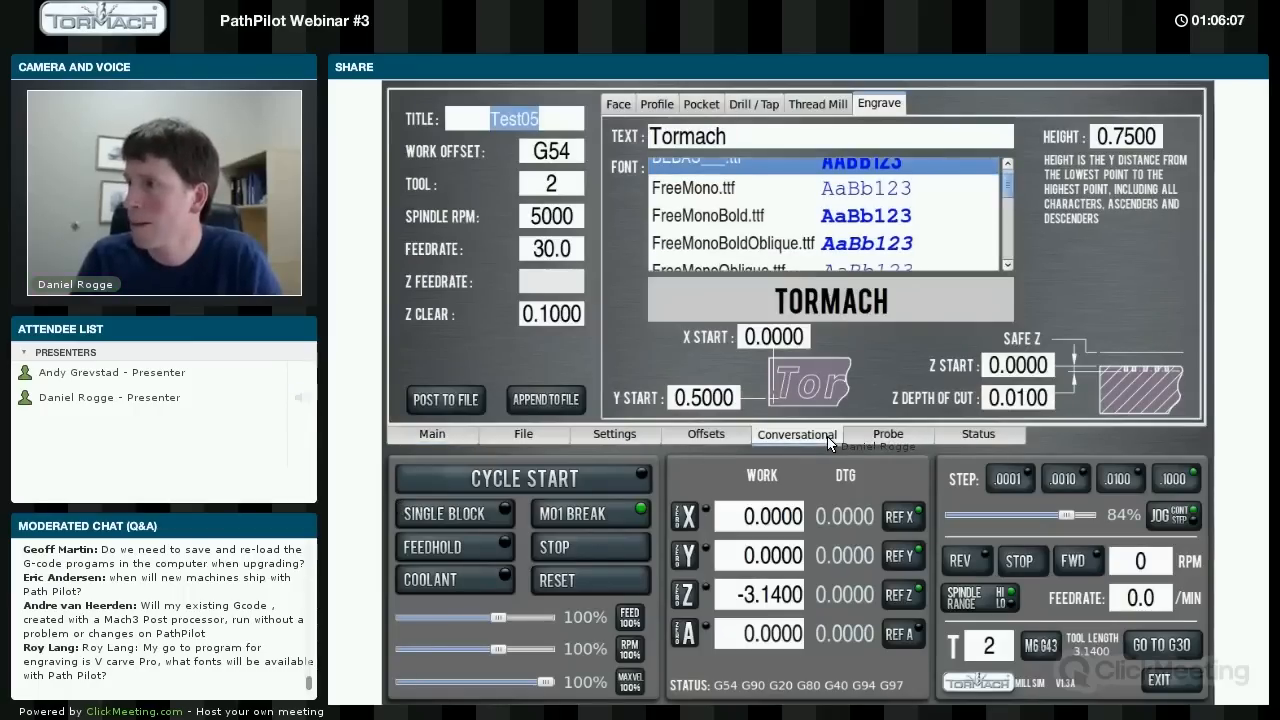
scroll("down", 3)
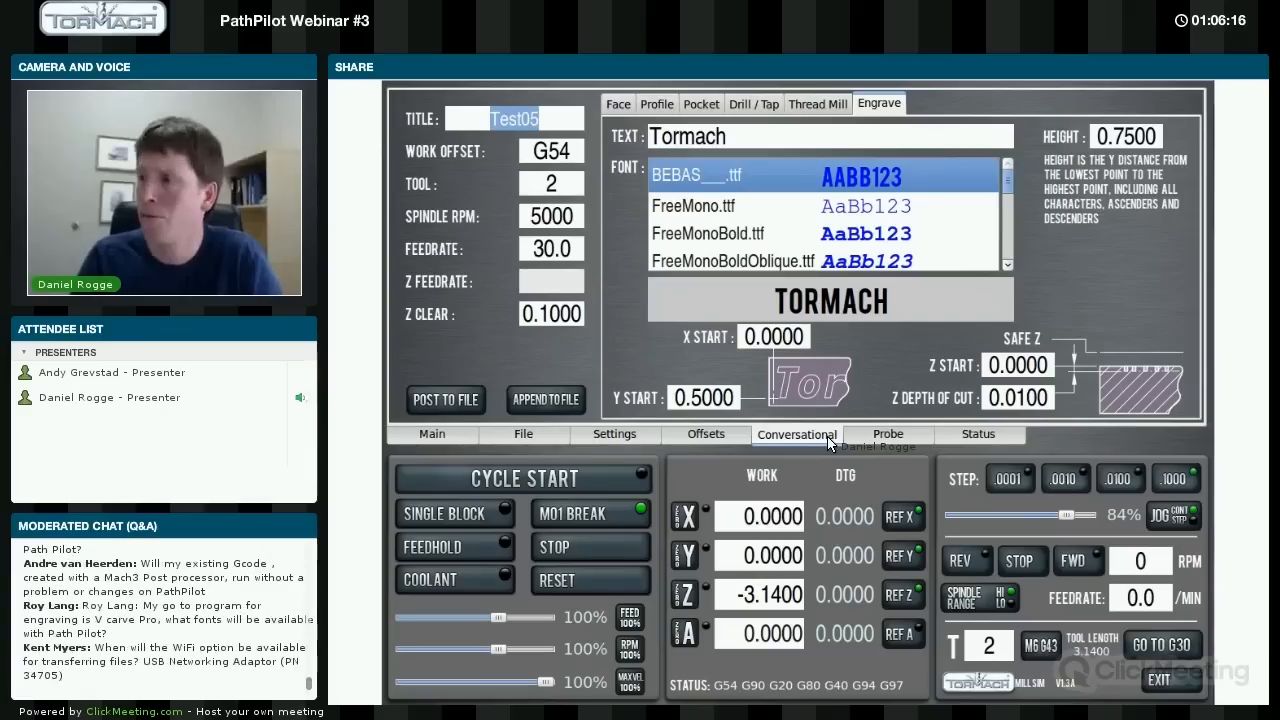
Browse the engraving_fonts folder in the File manager, then return to the Main view
left_click(524, 434)
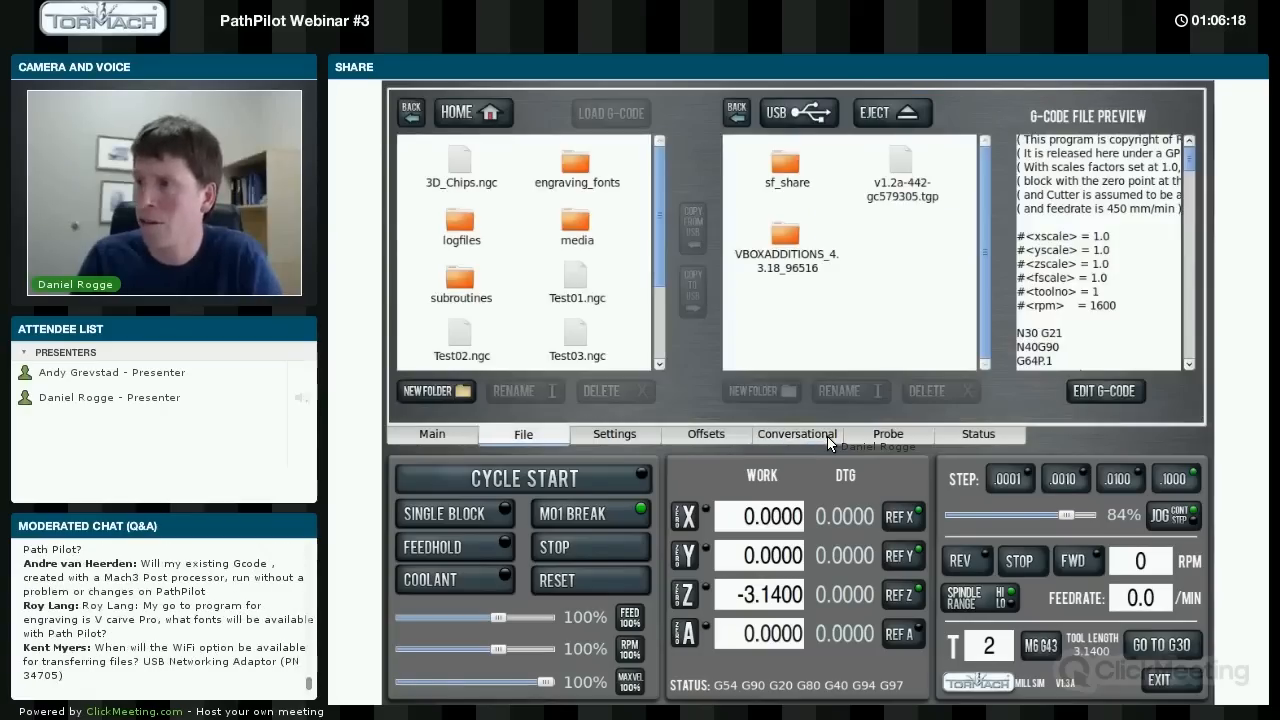
left_click(576, 168)
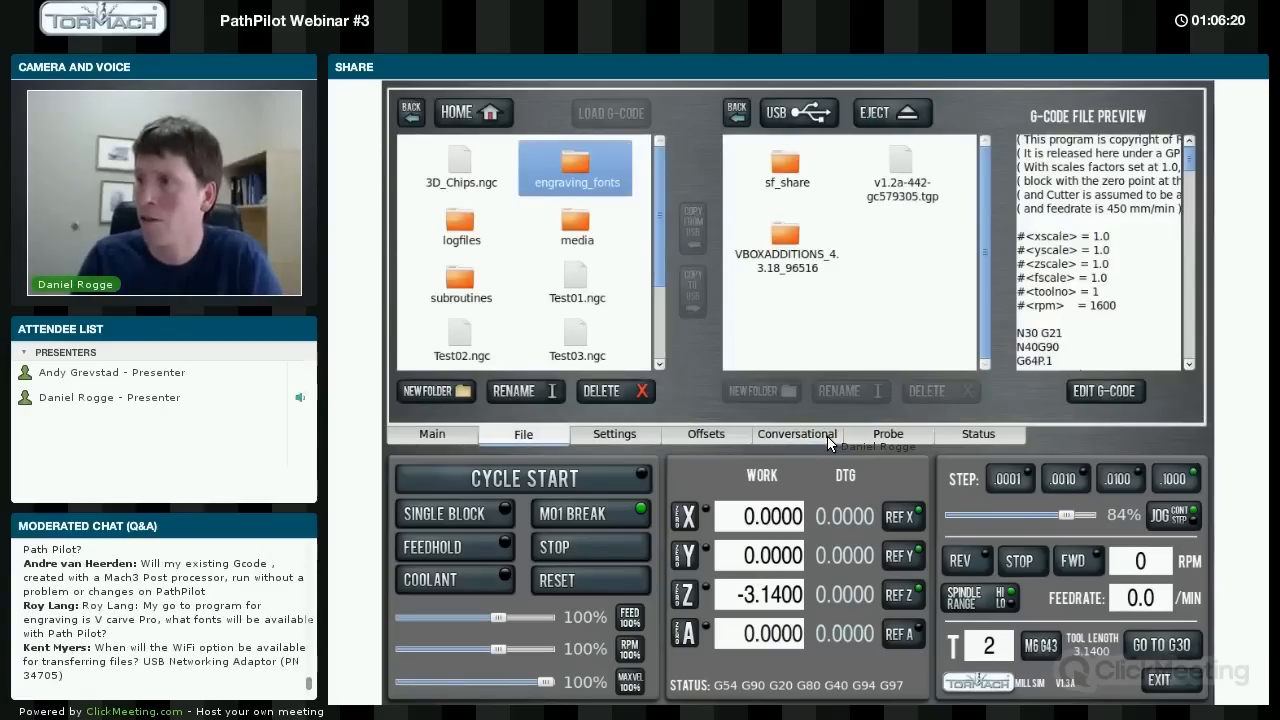
double_click(576, 168)
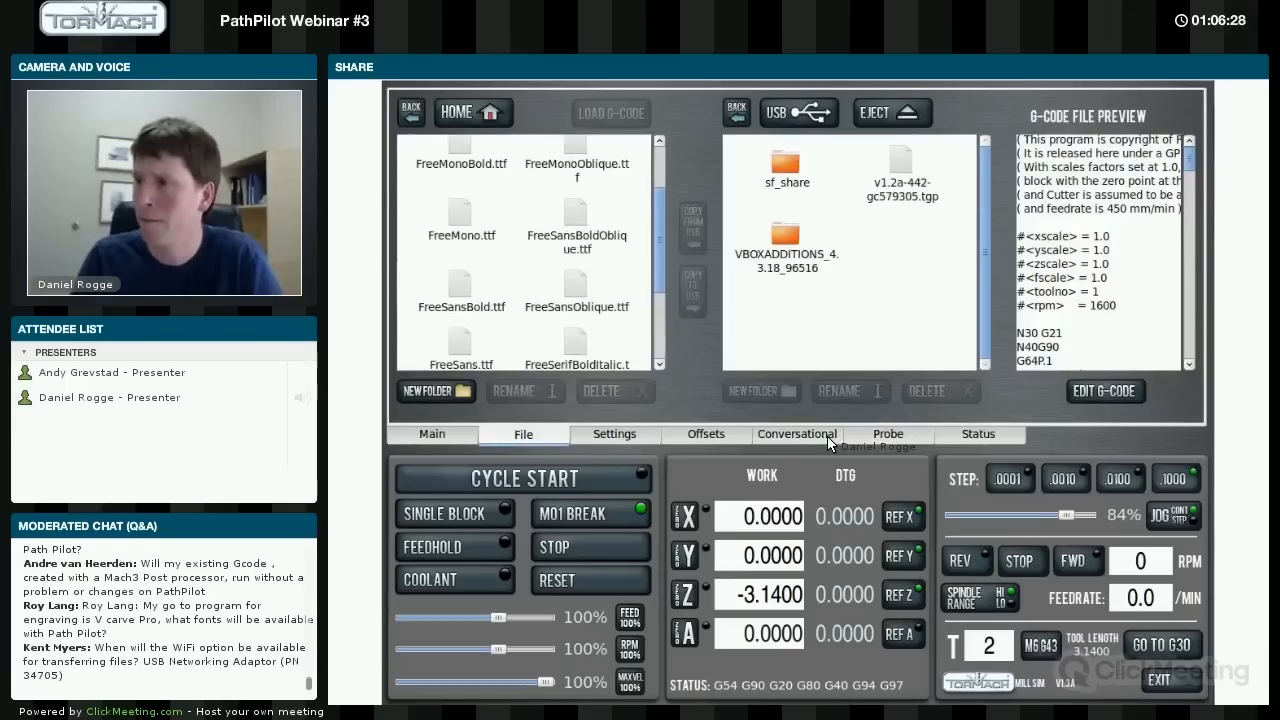
left_click(432, 432)
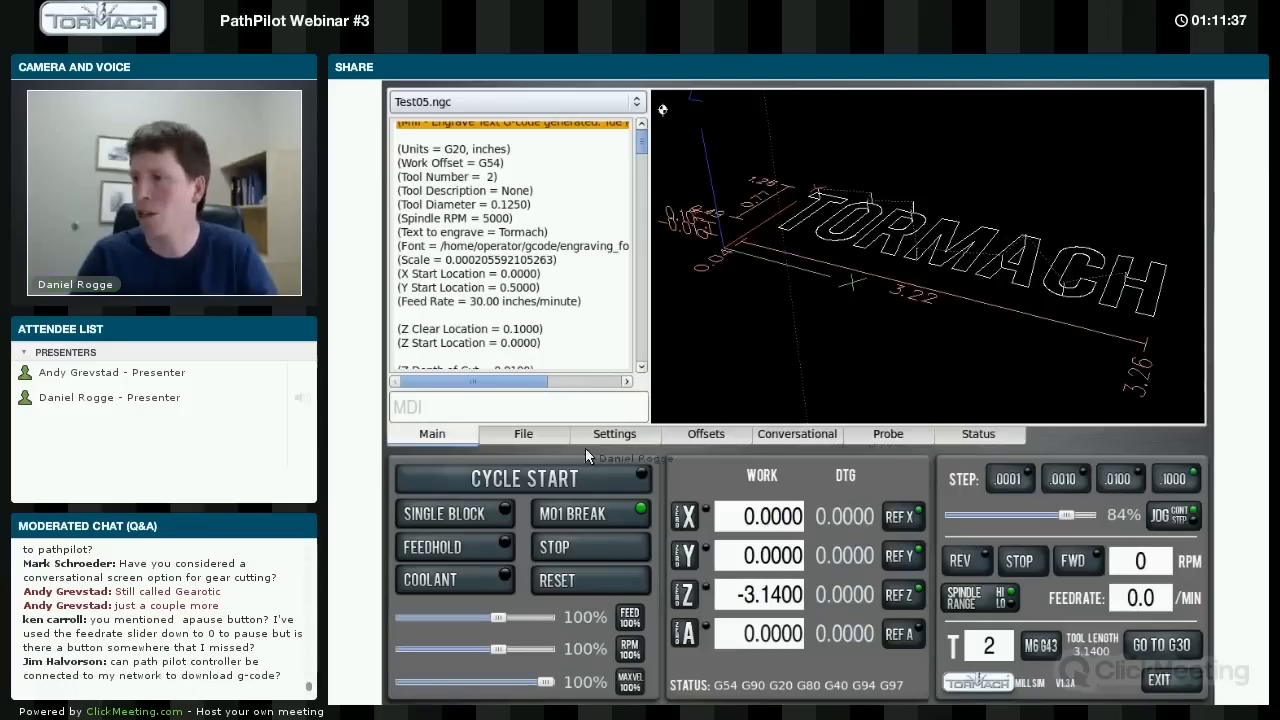
Cycle Start the Test05.ngc engraving program, pausing and restarting it until it runs
left_click(524, 478)
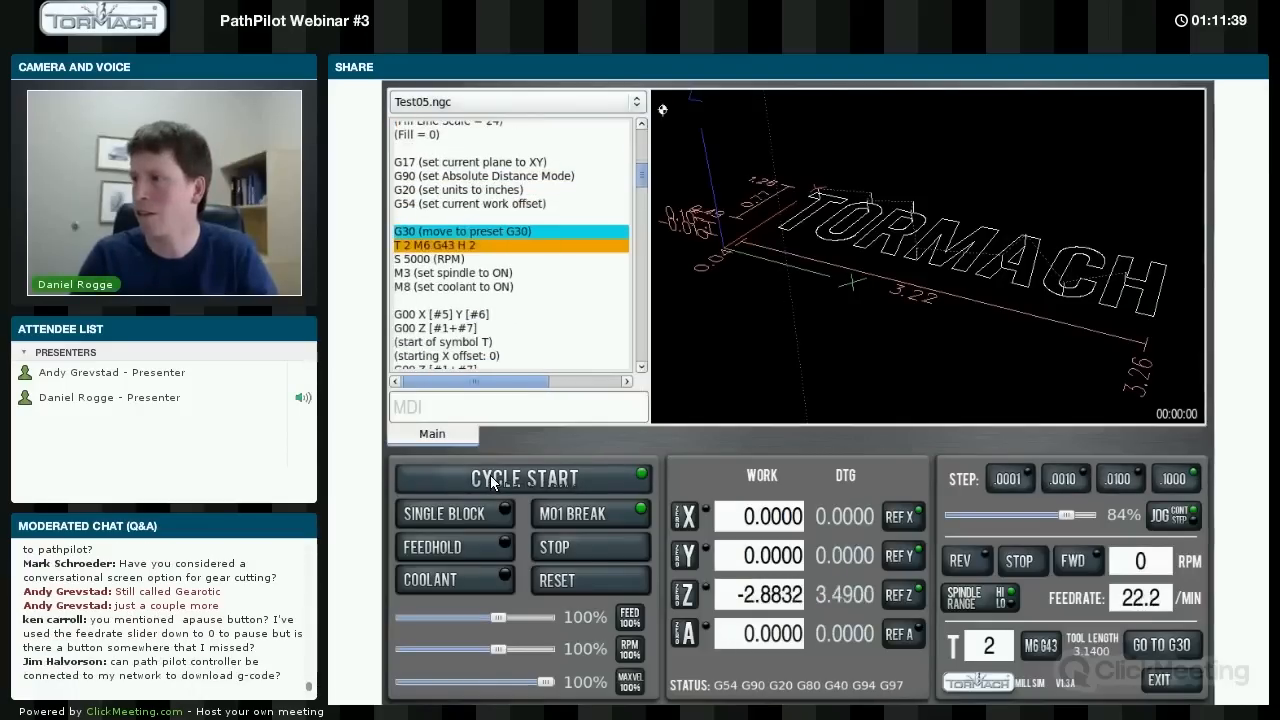
left_click(524, 476)
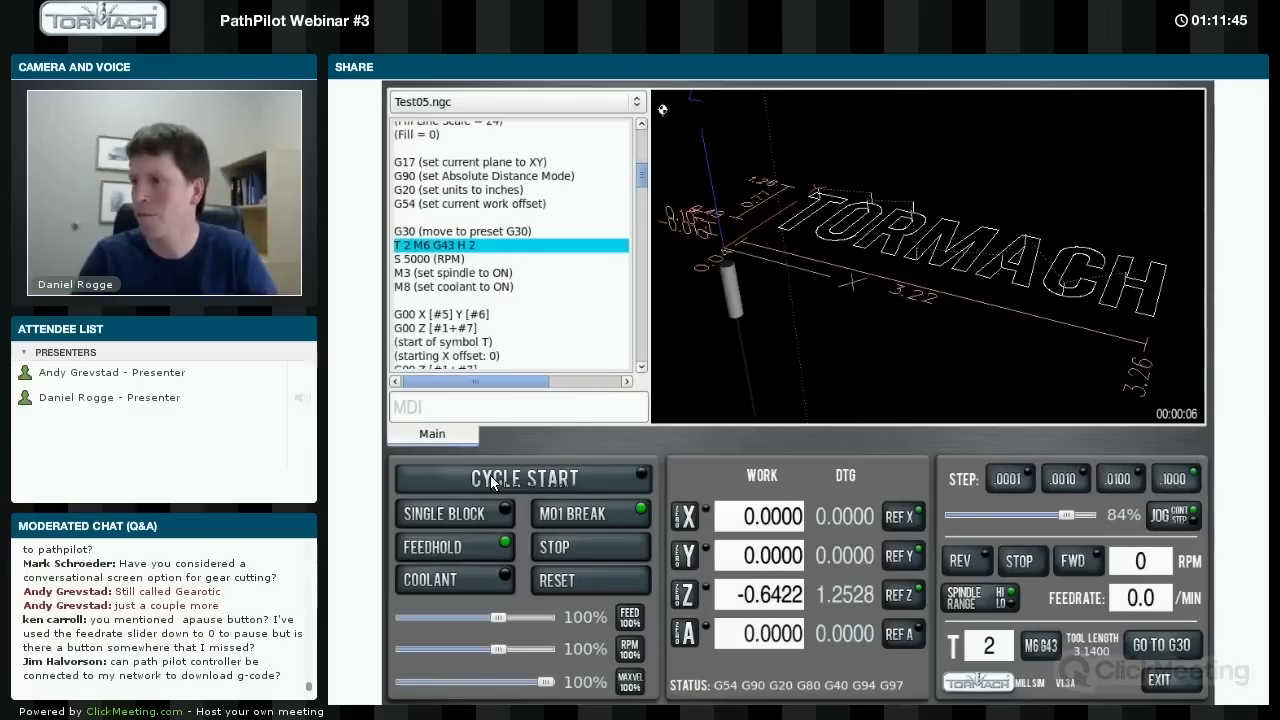
left_click(522, 476)
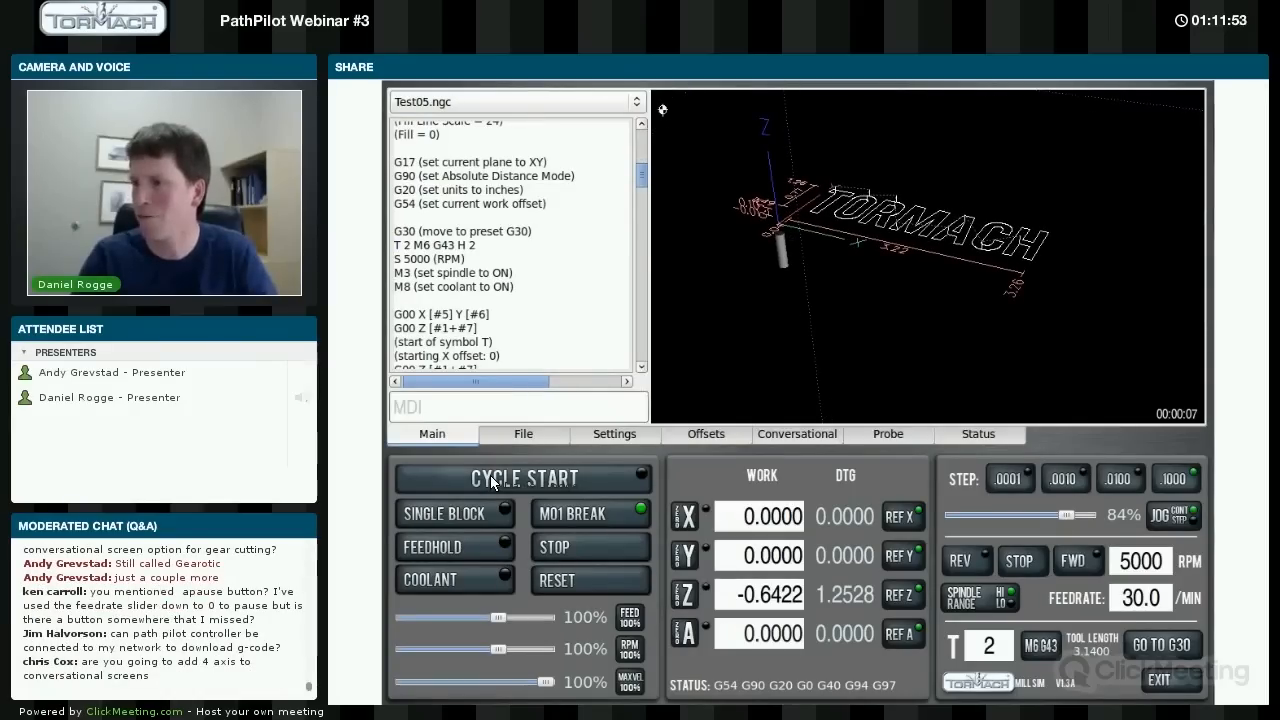
left_click(524, 476)
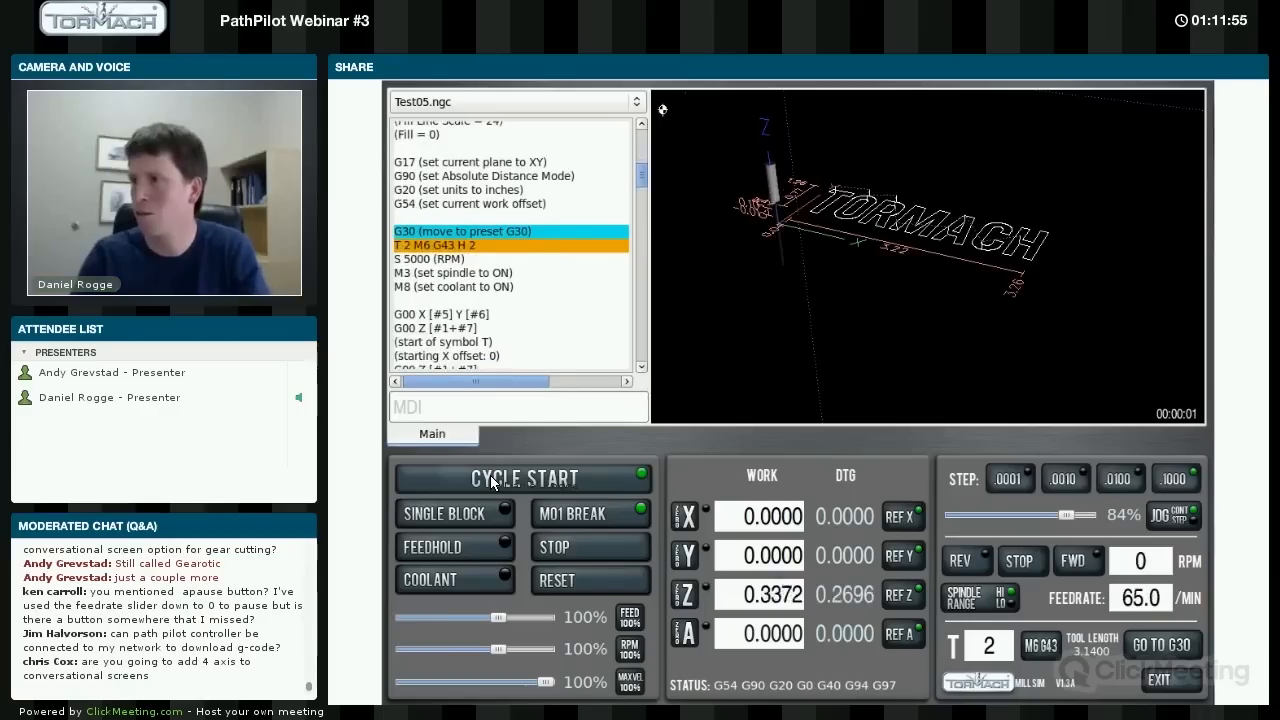
left_click(522, 476)
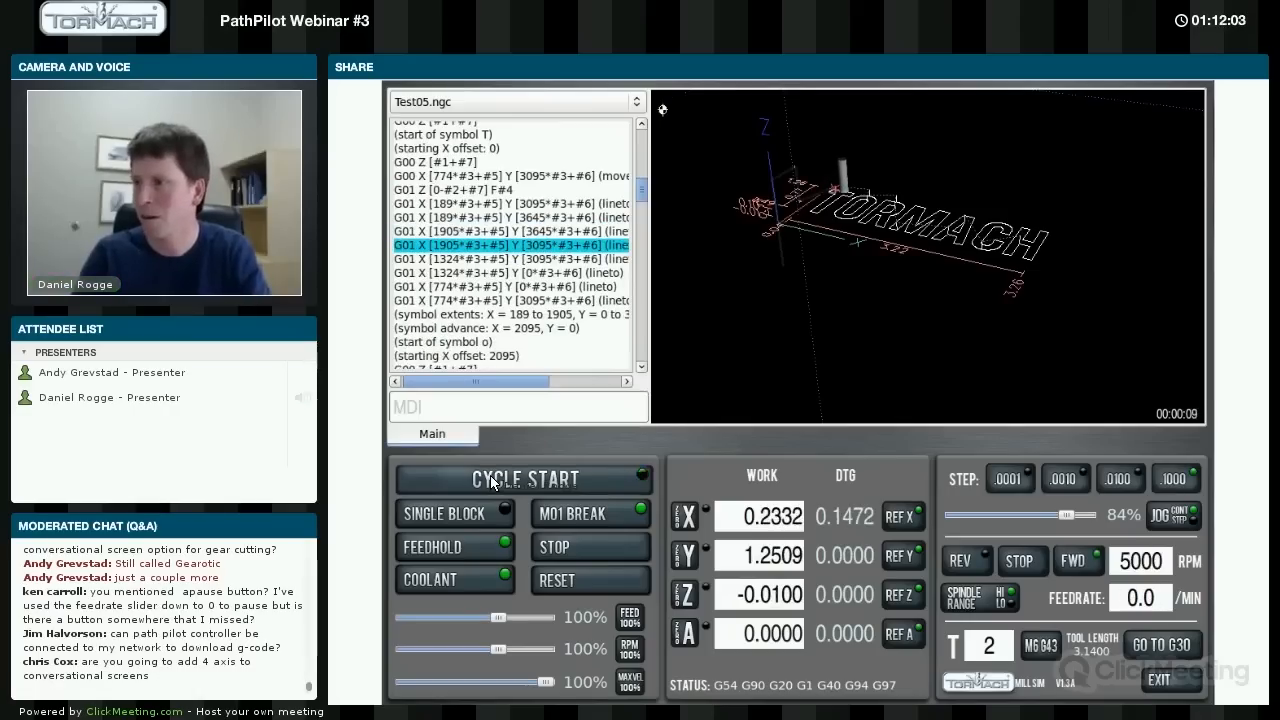
left_click(524, 478)
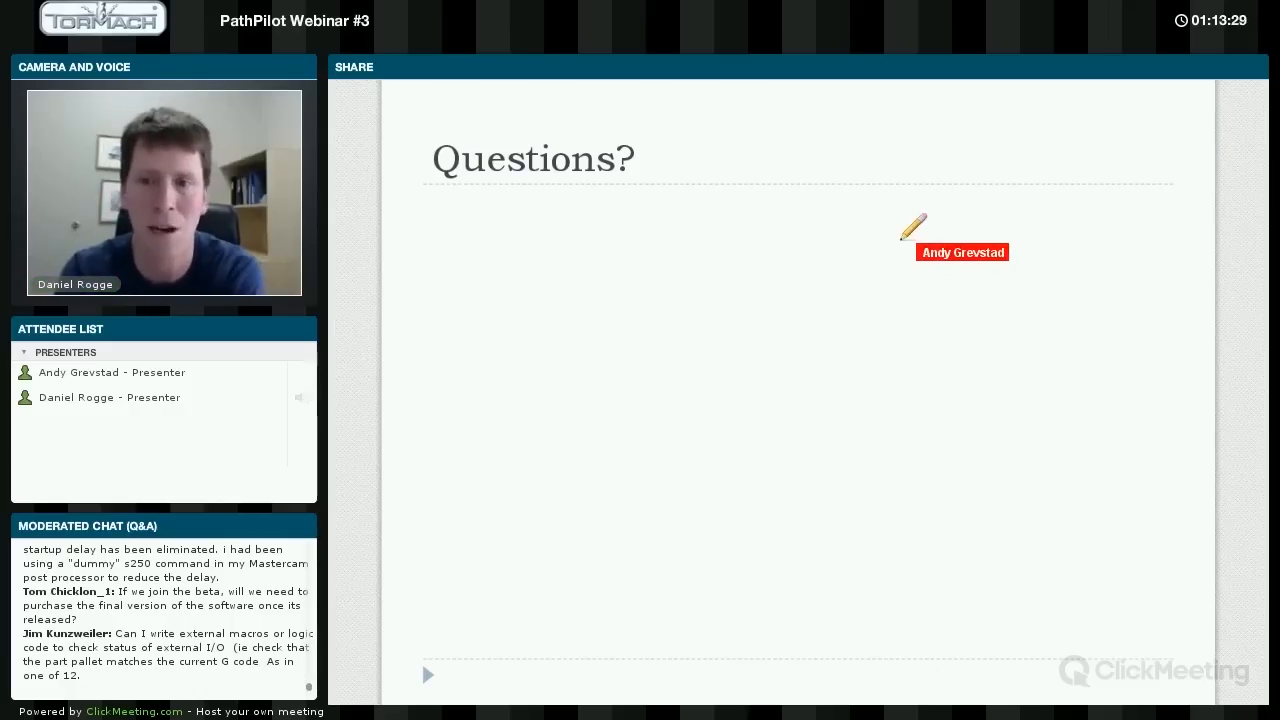
mouse_move(908, 488)
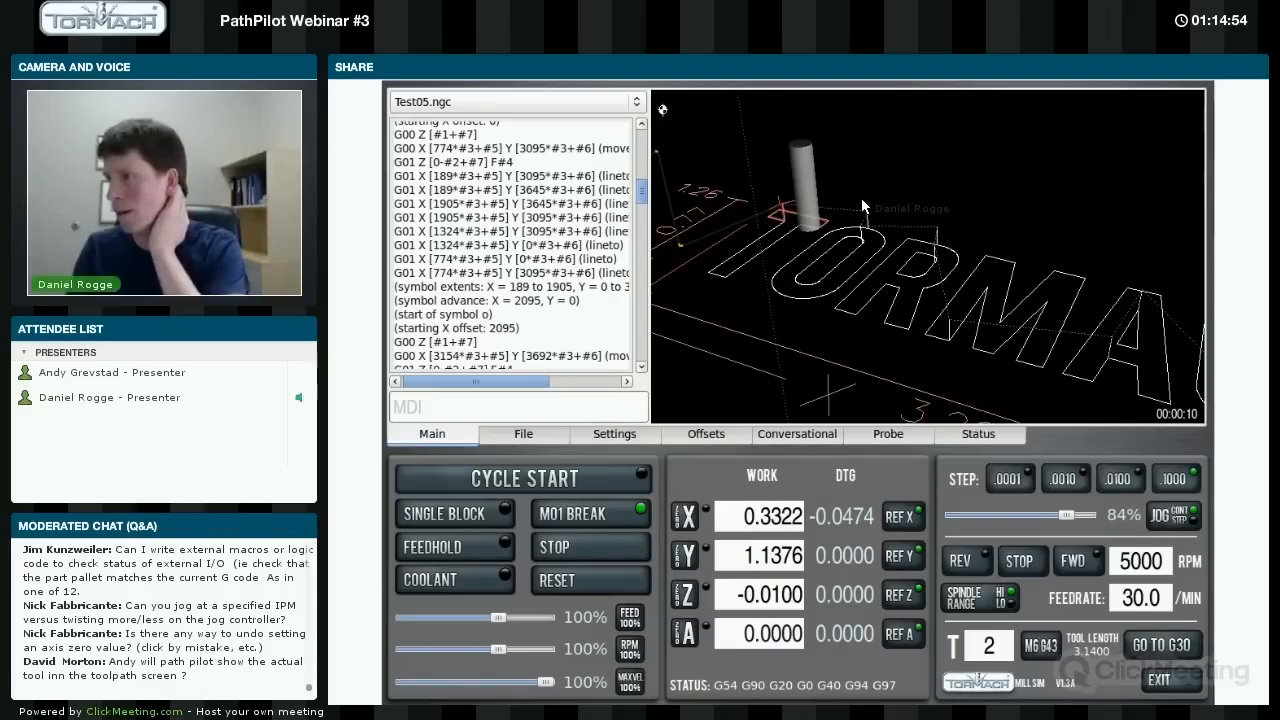
Check tool 2's 0.5000 diameter in the Offsets tool table and return to the toolpath view
left_click(706, 432)
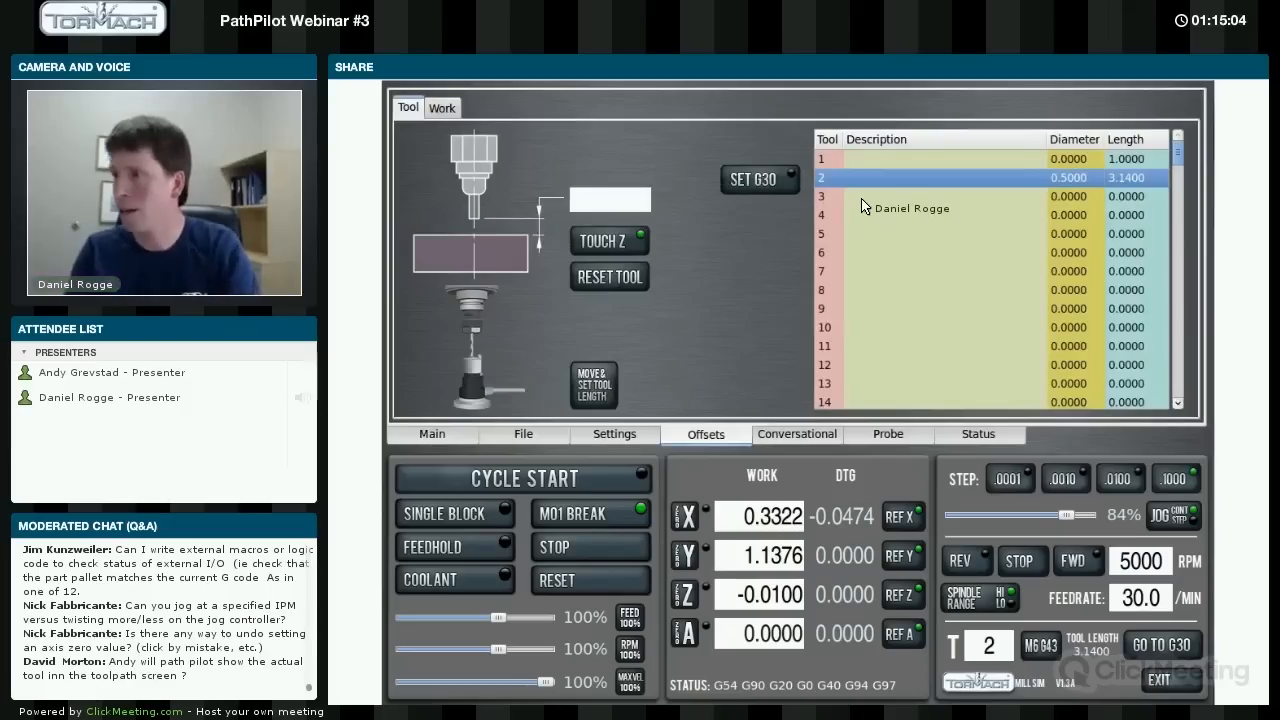
left_click(432, 434)
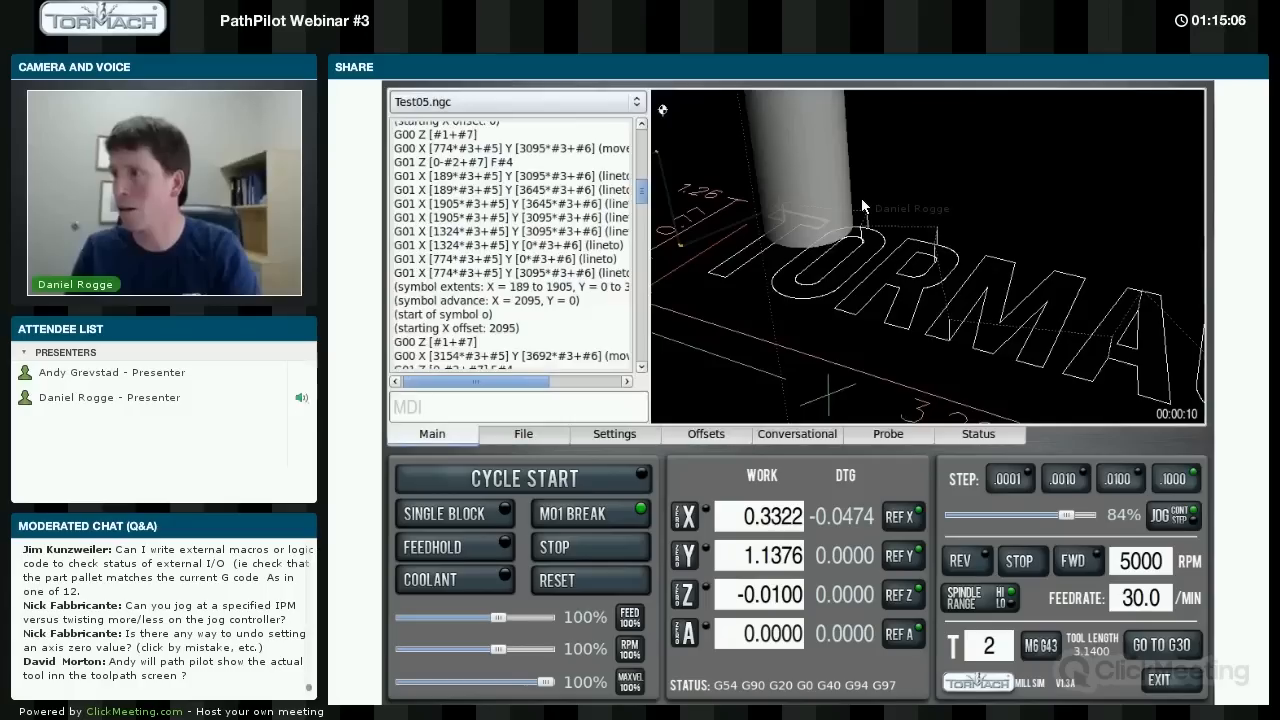